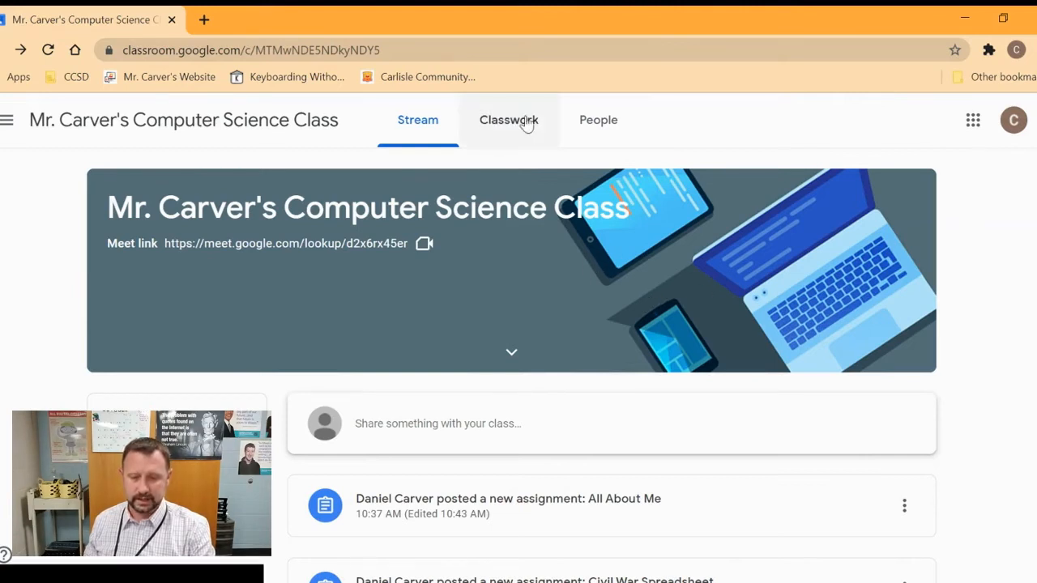
From Classwork, filter to the Computer Science topic and open the All About Me assignment
{"action": "left_click", "coordinate": [508, 120]}
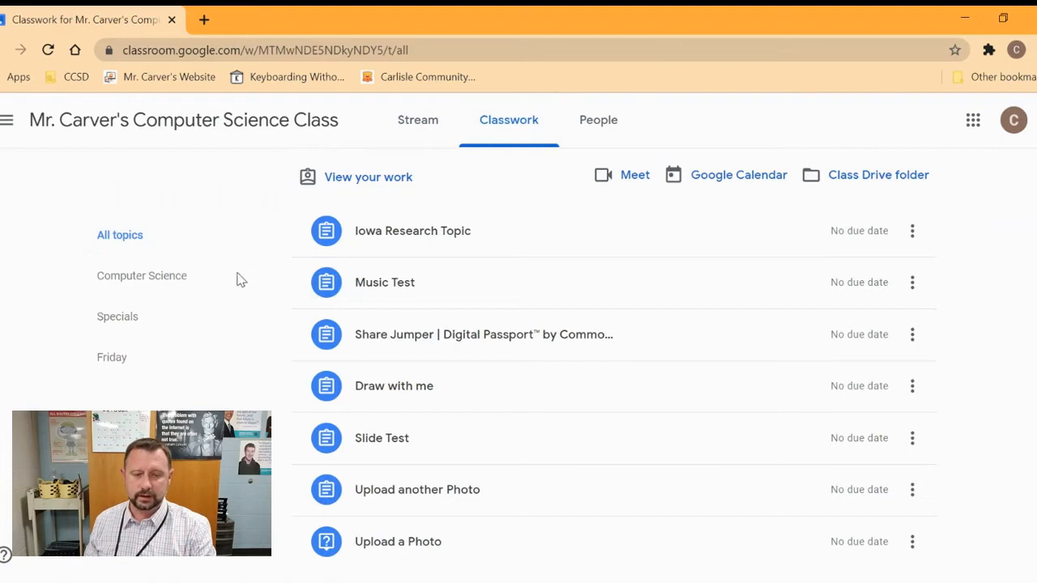
{"action": "left_click", "coordinate": [141, 276]}
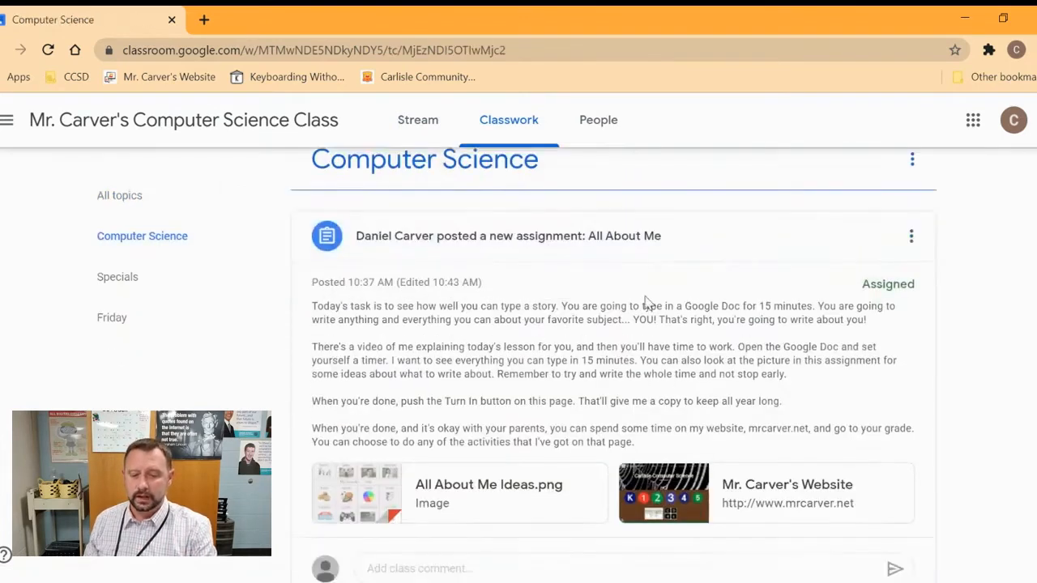
{"action": "left_click", "coordinate": [509, 236]}
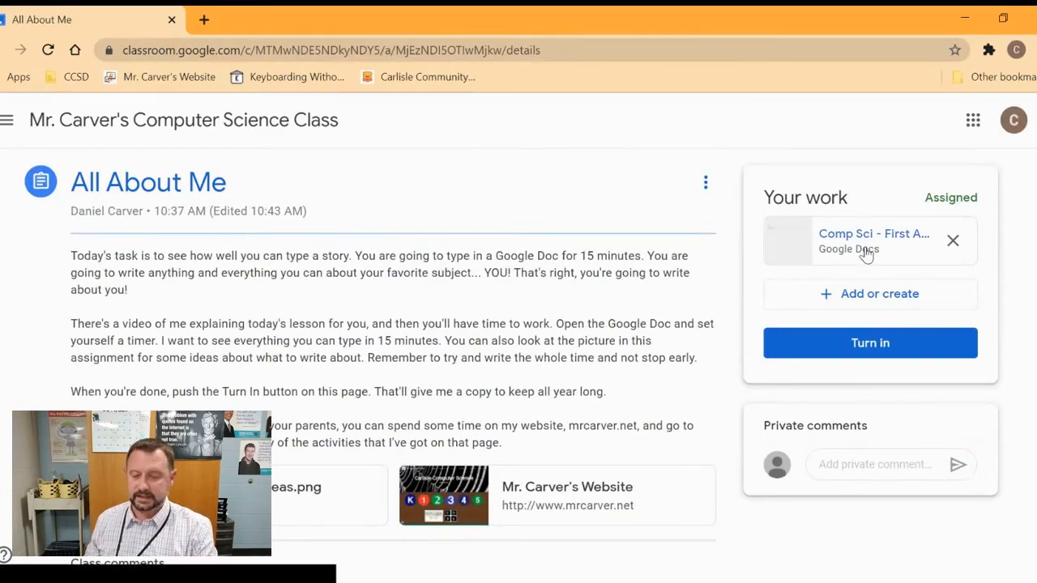
{"action": "mouse_move", "coordinate": [874, 240]}
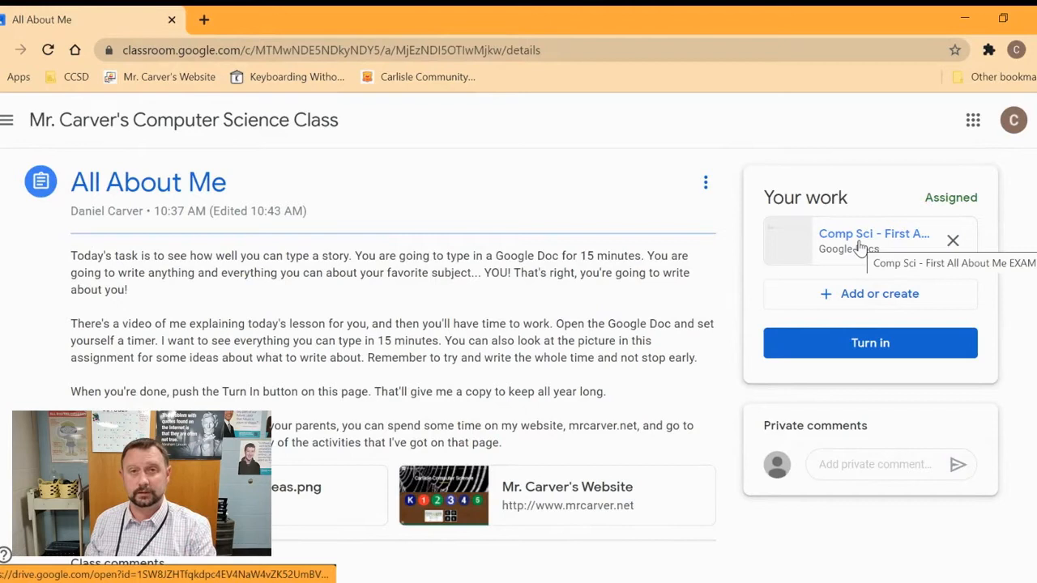
{"action": "mouse_move", "coordinate": [859, 292]}
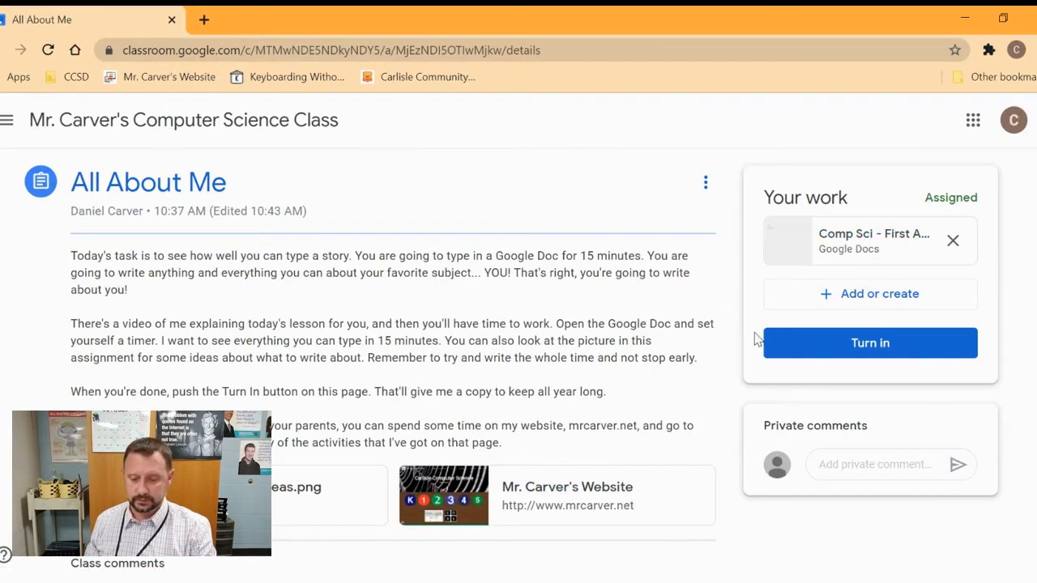
Open the attached document and enter 'Dan' after By: and 'Mr.' Carver after Teacher:
{"action": "left_click", "coordinate": [874, 240]}
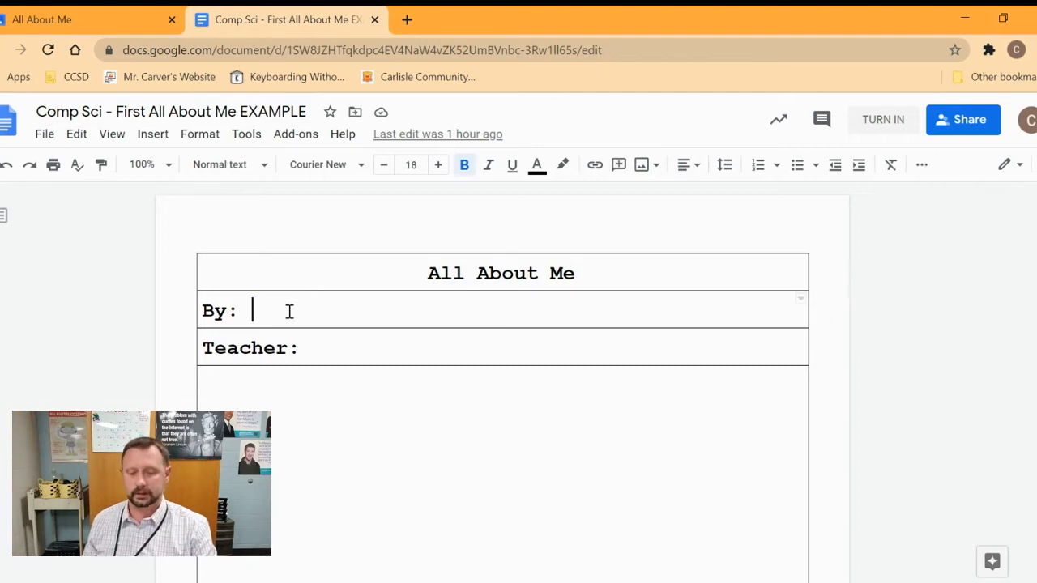
{"action": "type", "text": "Da"}
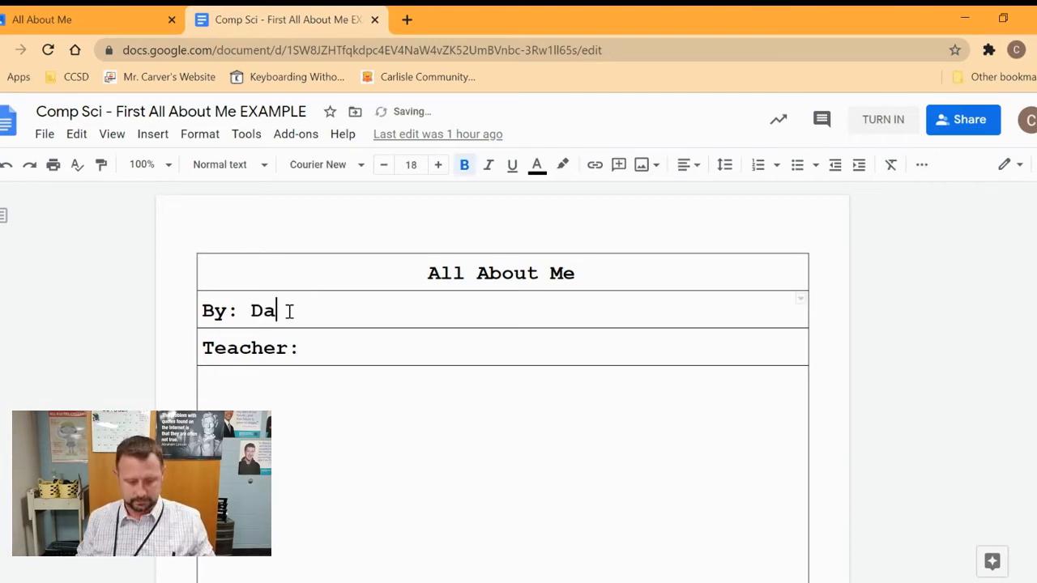
{"action": "type", "text": "n"}
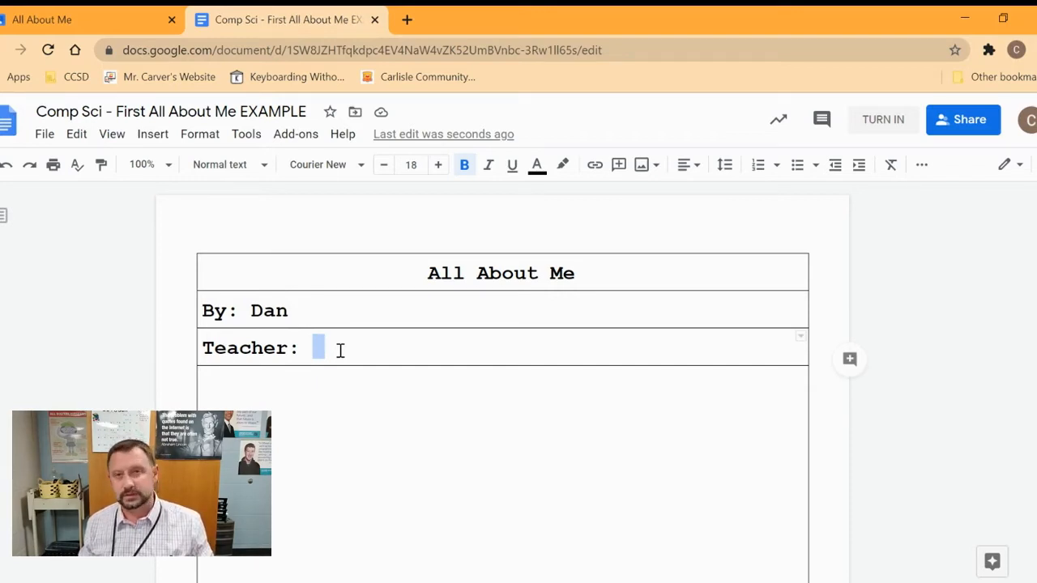
{"action": "type", "text": "Mr. Carver"}
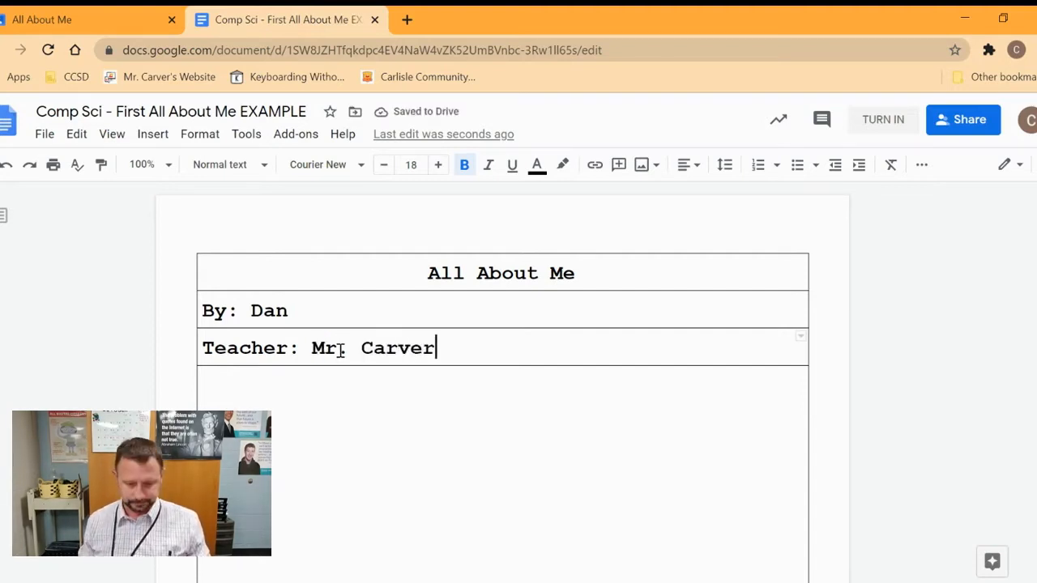
{"action": "type", "text": "."}
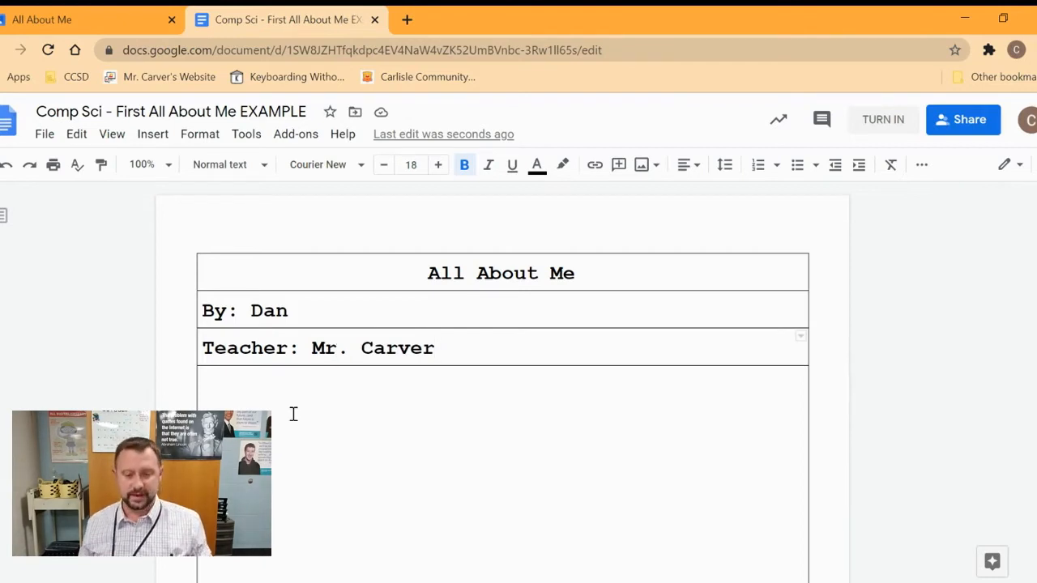
{"action": "scroll", "scroll_direction": "down", "scroll_amount": 3}
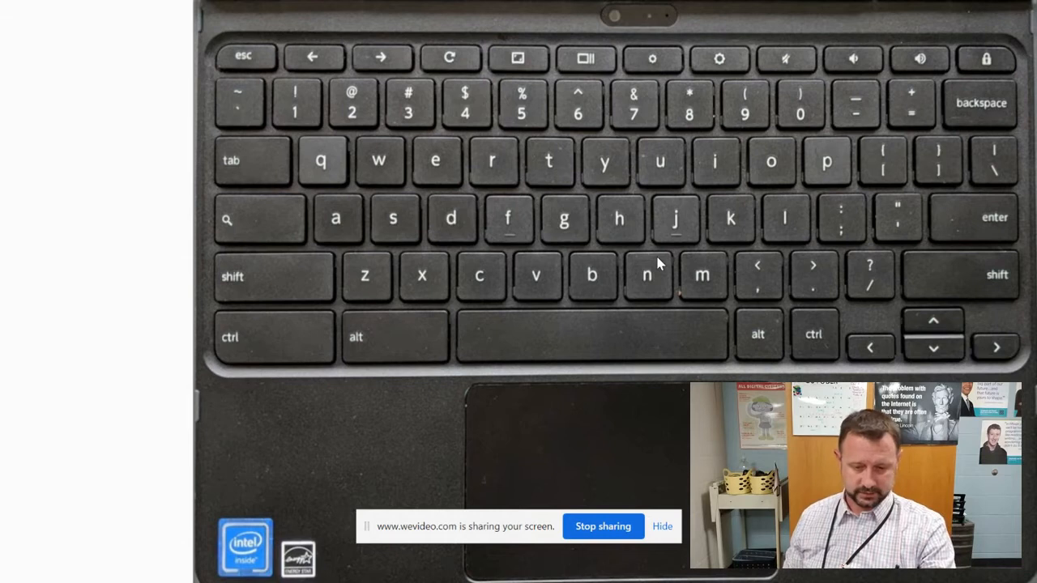
{"action": "mouse_move", "coordinate": [807, 214]}
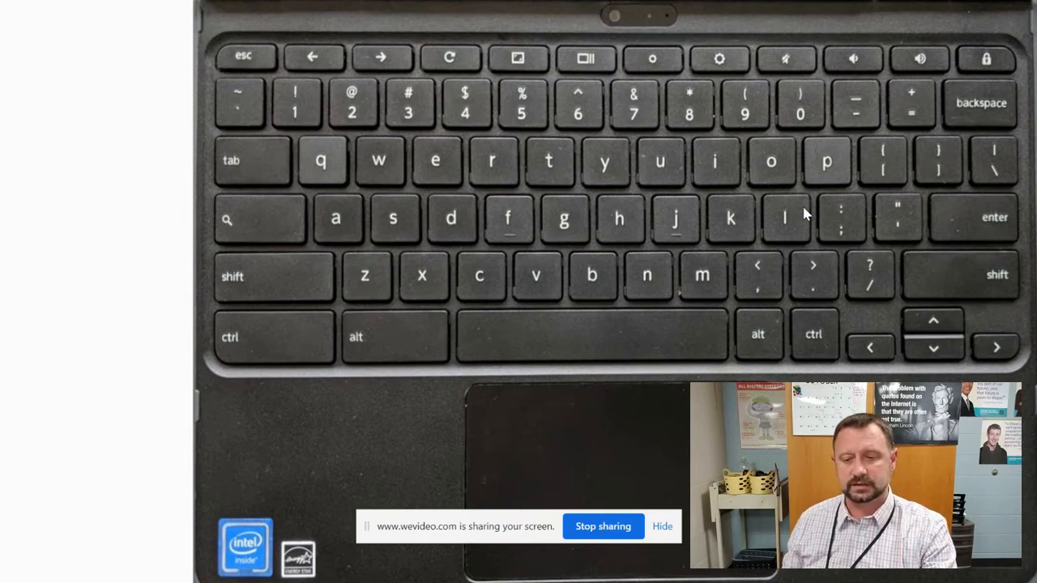
{"action": "mouse_move", "coordinate": [749, 240]}
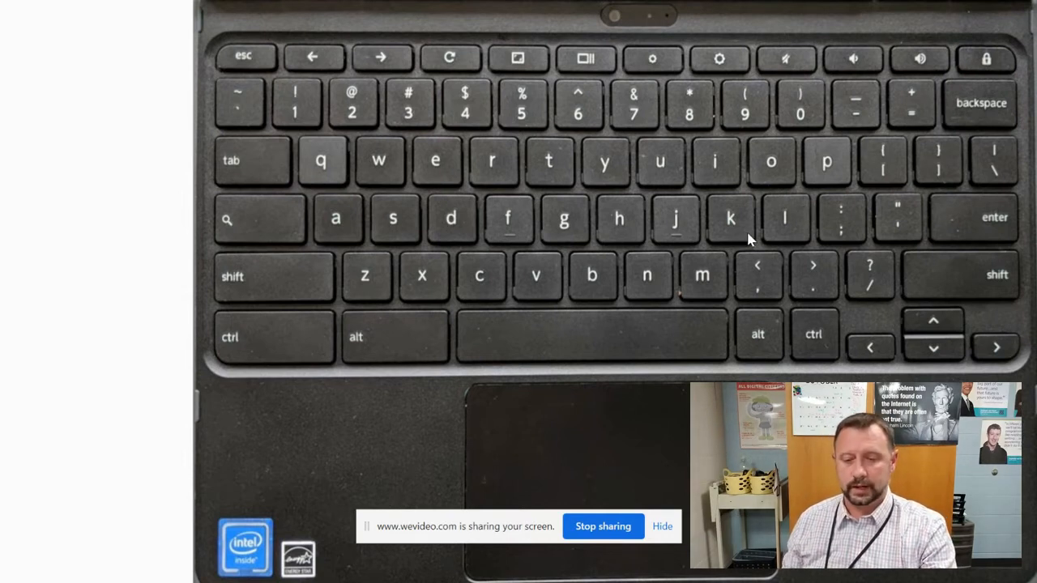
{"action": "mouse_move", "coordinate": [594, 256]}
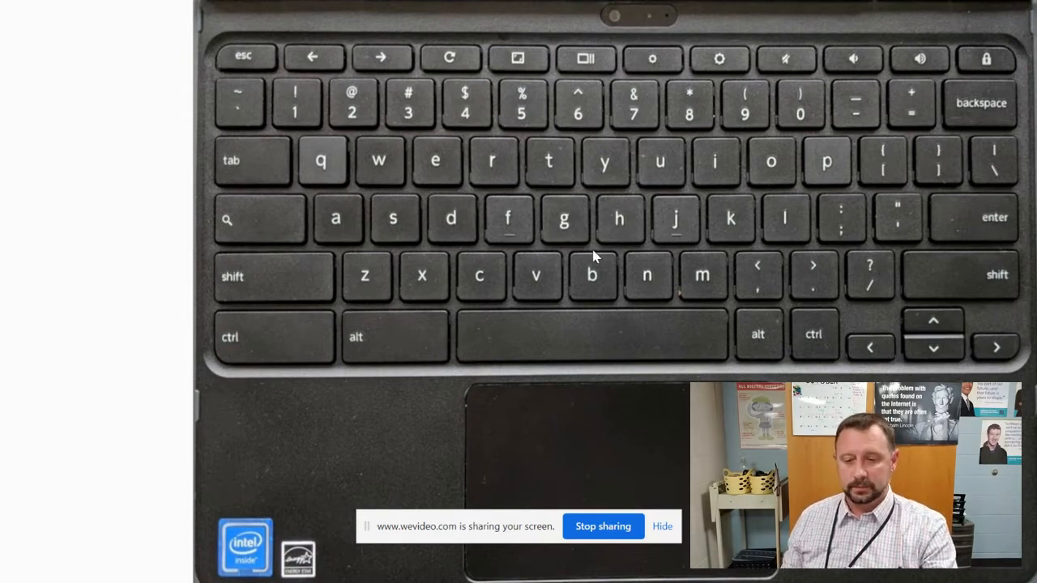
{"action": "left_click", "coordinate": [603, 250]}
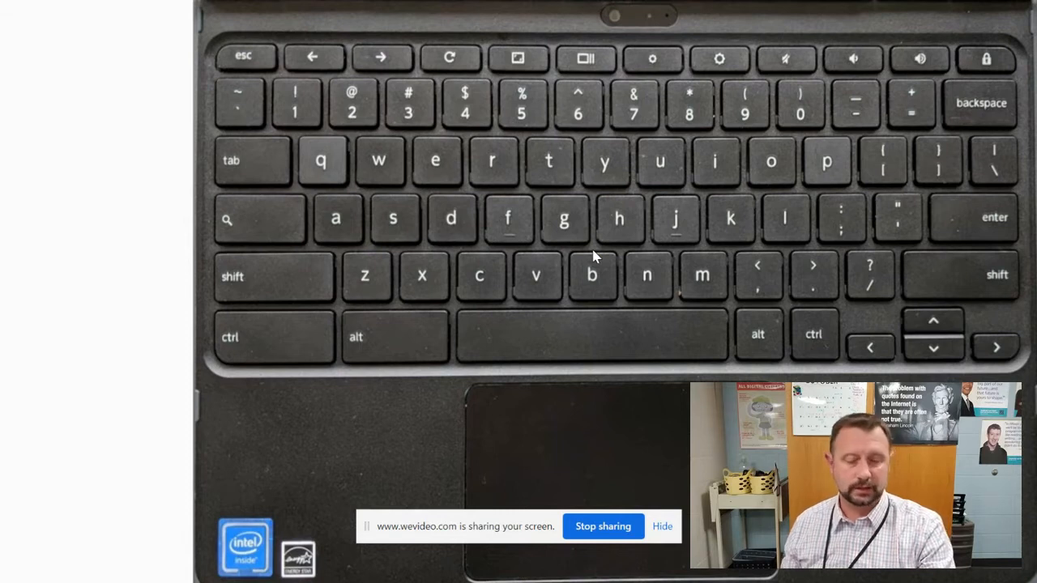
{"action": "mouse_move", "coordinate": [603, 318]}
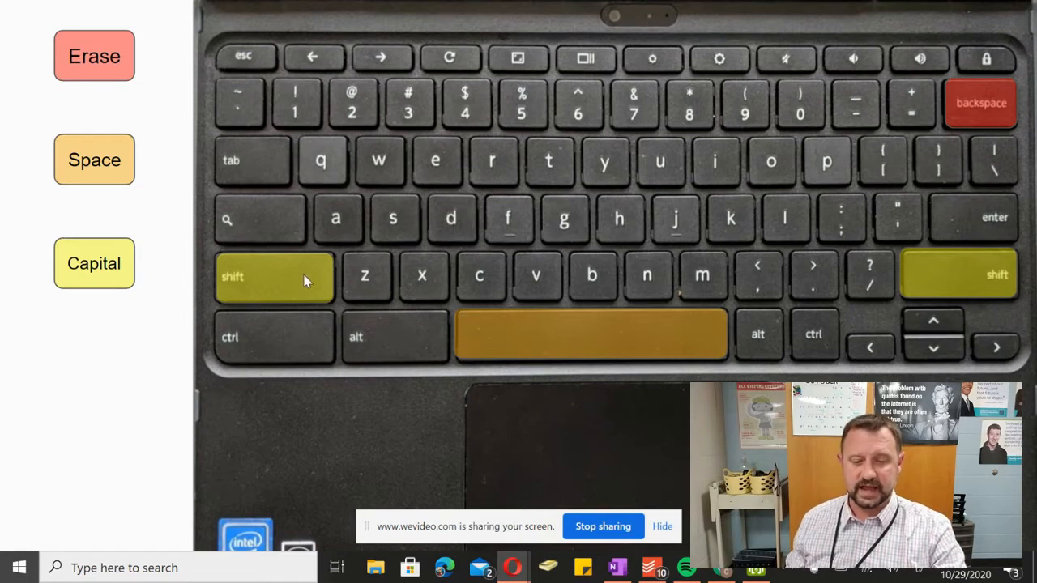
{"action": "mouse_move", "coordinate": [932, 286]}
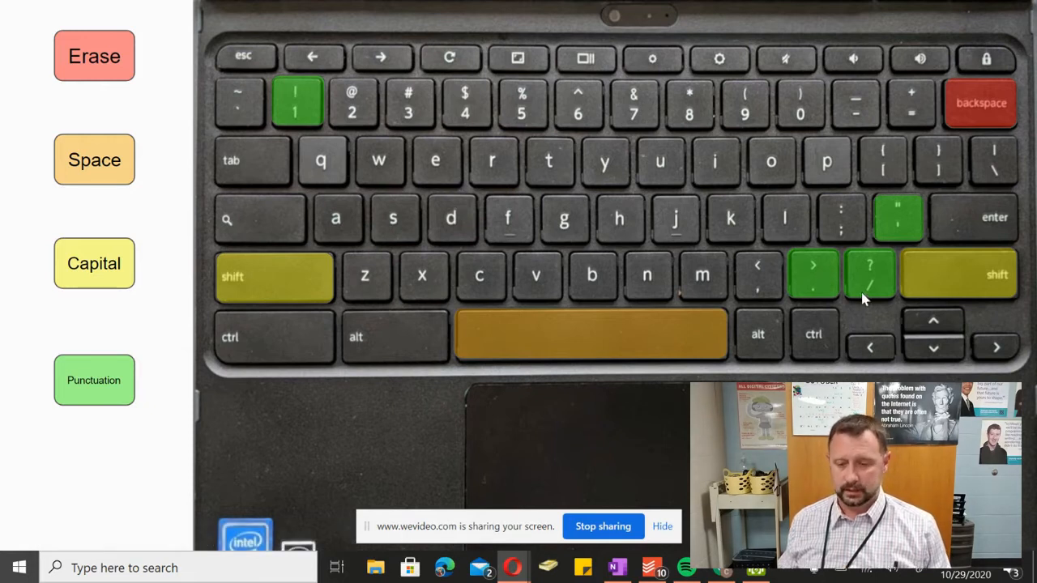
{"action": "mouse_move", "coordinate": [875, 272]}
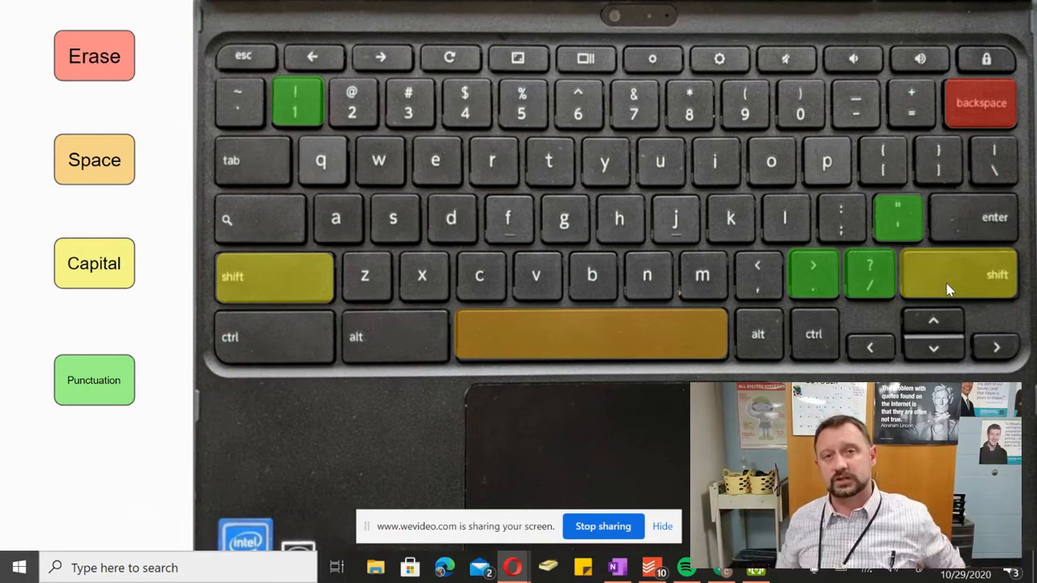
{"action": "mouse_move", "coordinate": [862, 273]}
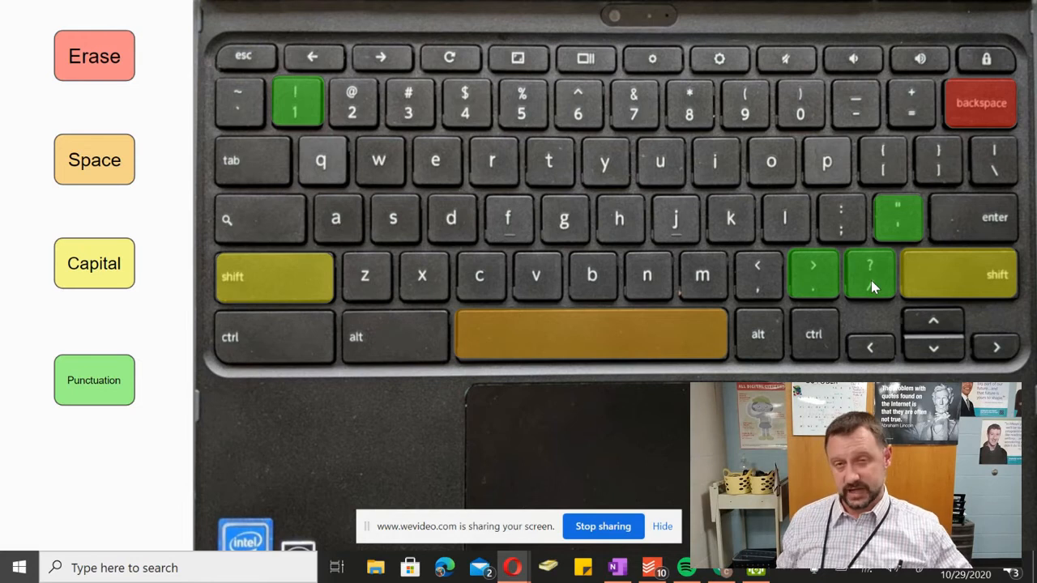
{"action": "mouse_move", "coordinate": [665, 261]}
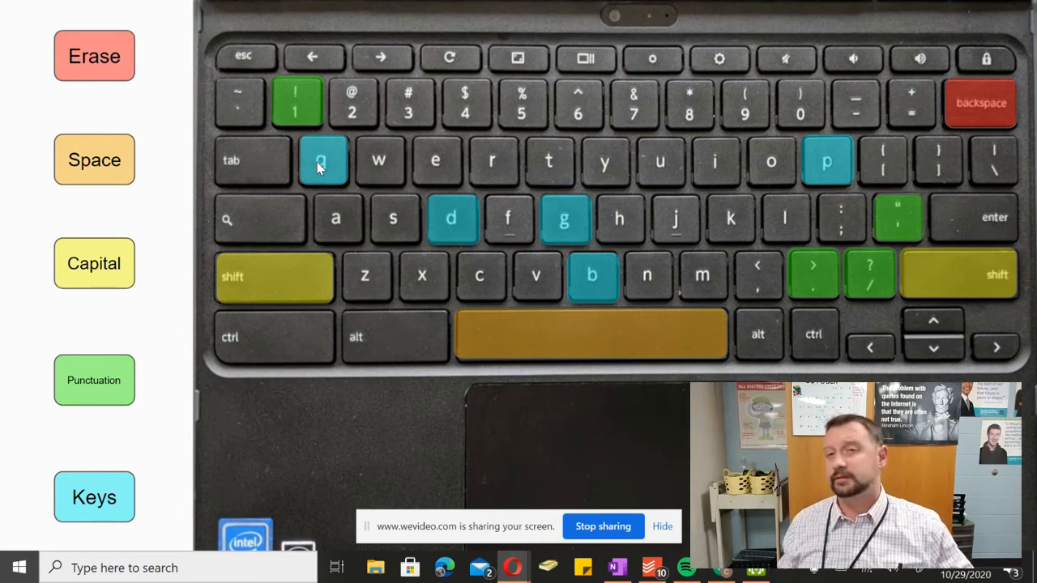
{"action": "mouse_move", "coordinate": [806, 198]}
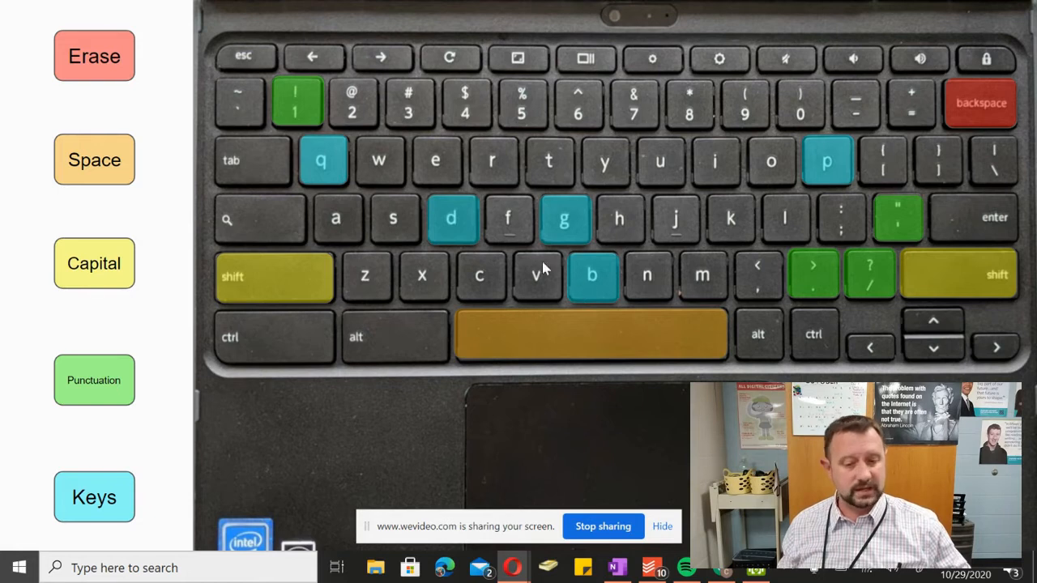
{"action": "mouse_move", "coordinate": [571, 233]}
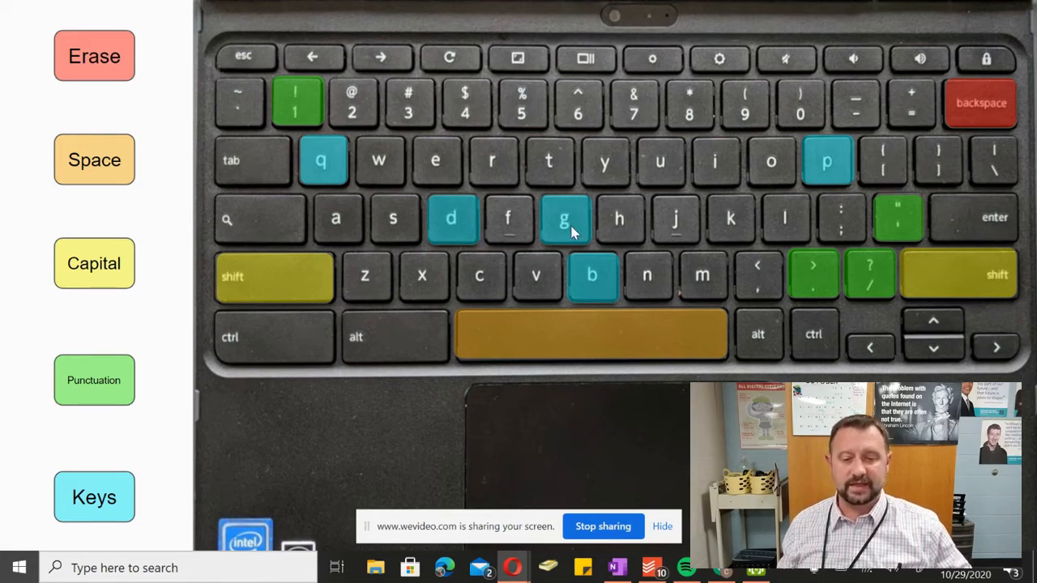
{"action": "mouse_move", "coordinate": [577, 237]}
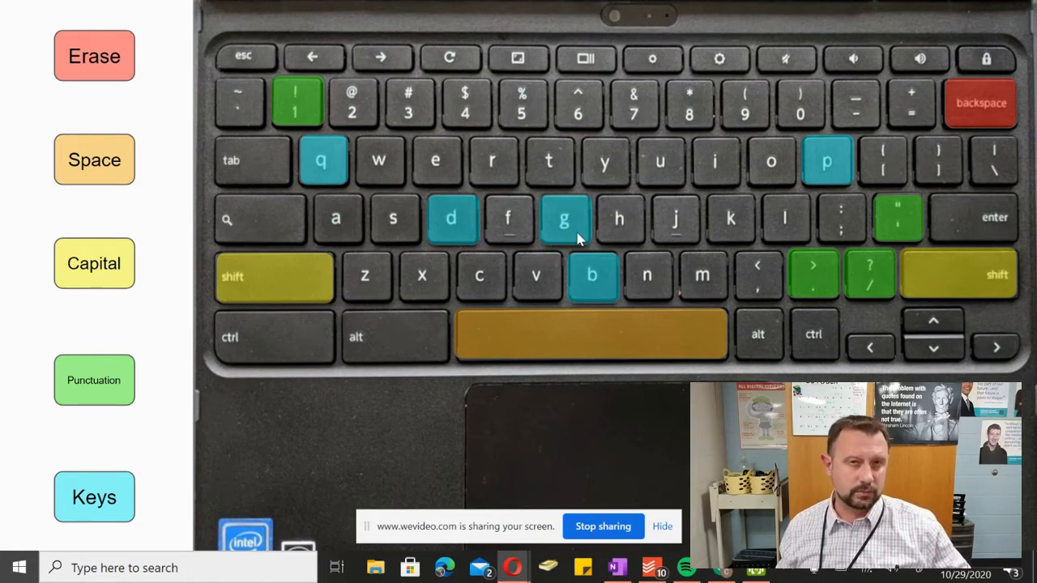
{"action": "mouse_move", "coordinate": [564, 214]}
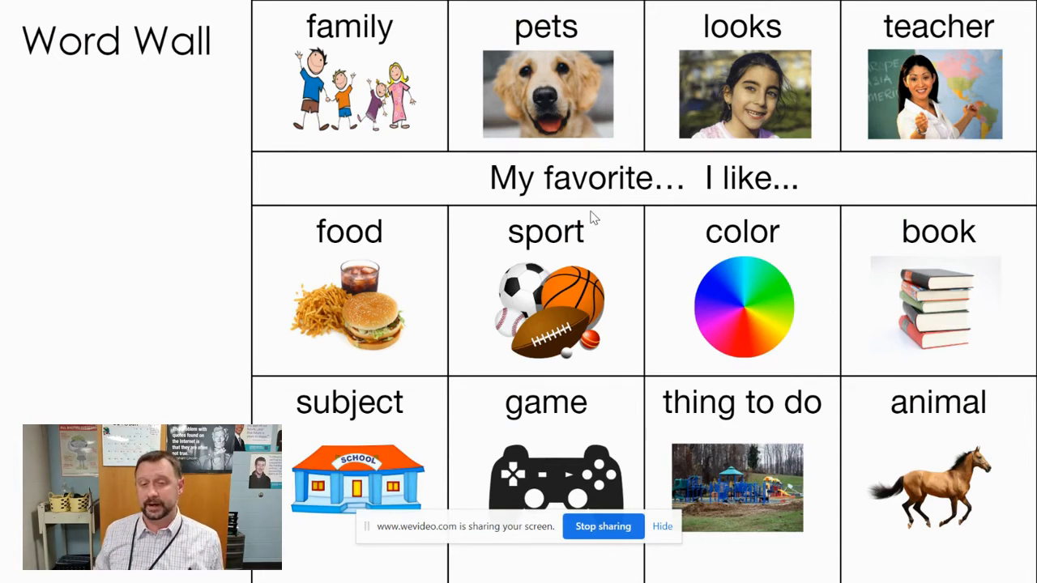
{"action": "mouse_move", "coordinate": [623, 464]}
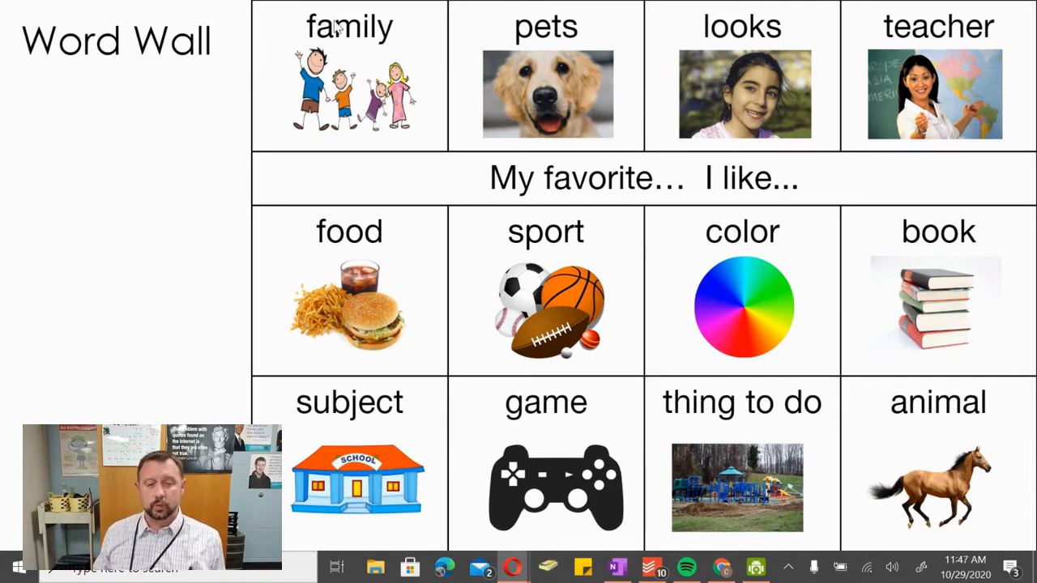
{"action": "mouse_move", "coordinate": [360, 101]}
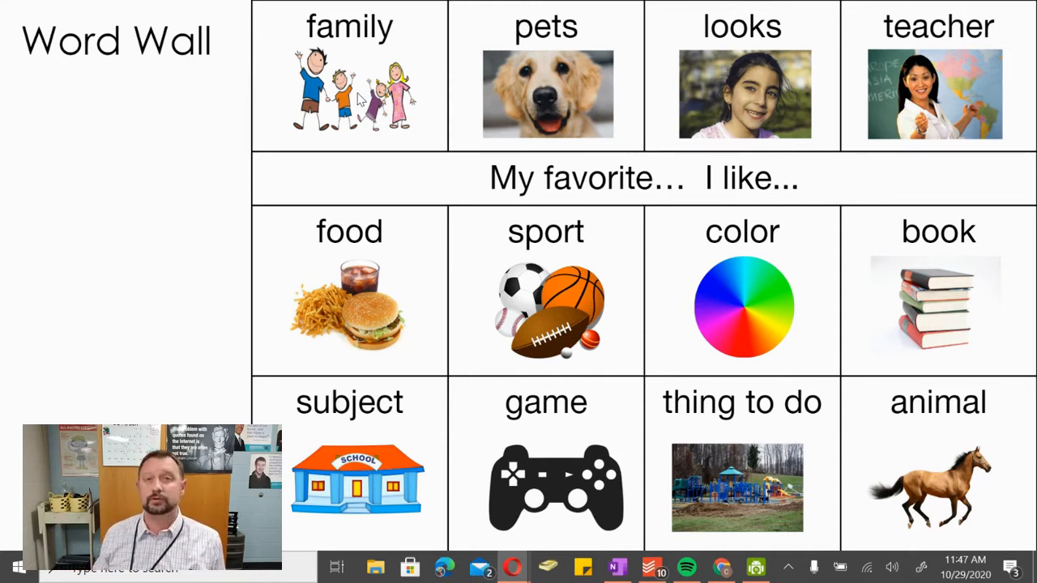
{"action": "mouse_move", "coordinate": [522, 92]}
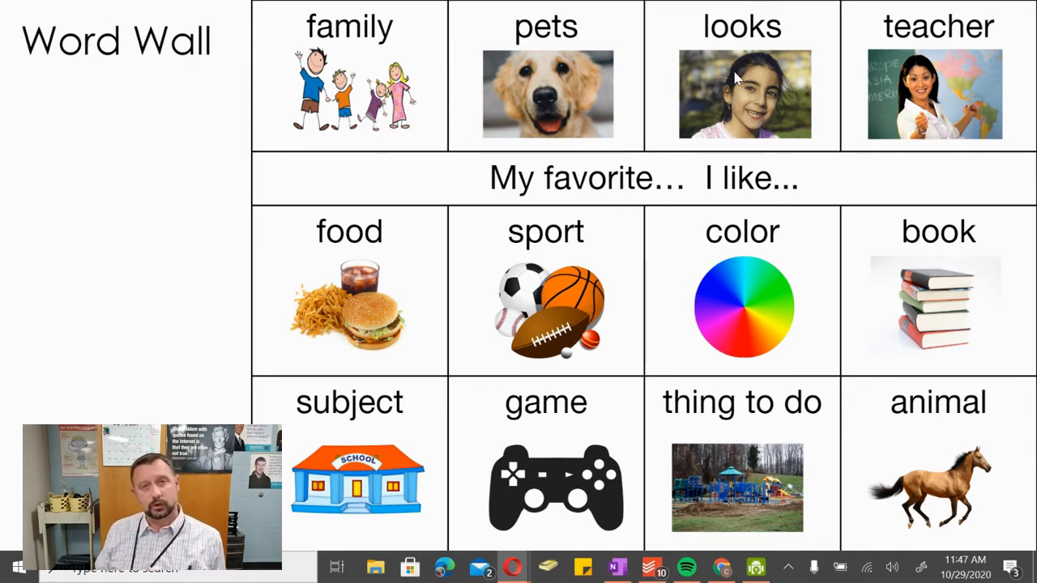
{"action": "mouse_move", "coordinate": [944, 89]}
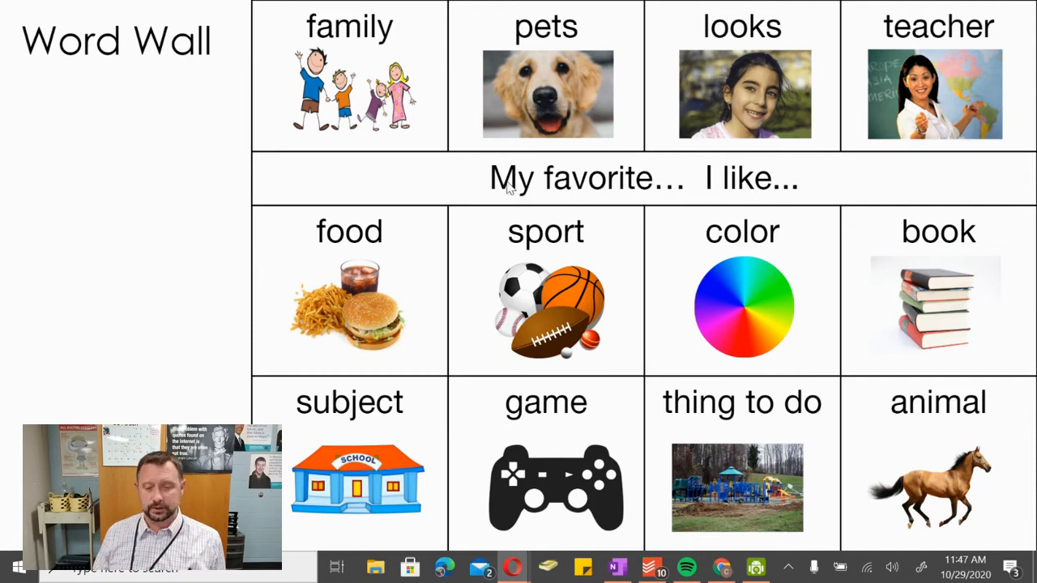
{"action": "mouse_move", "coordinate": [585, 195]}
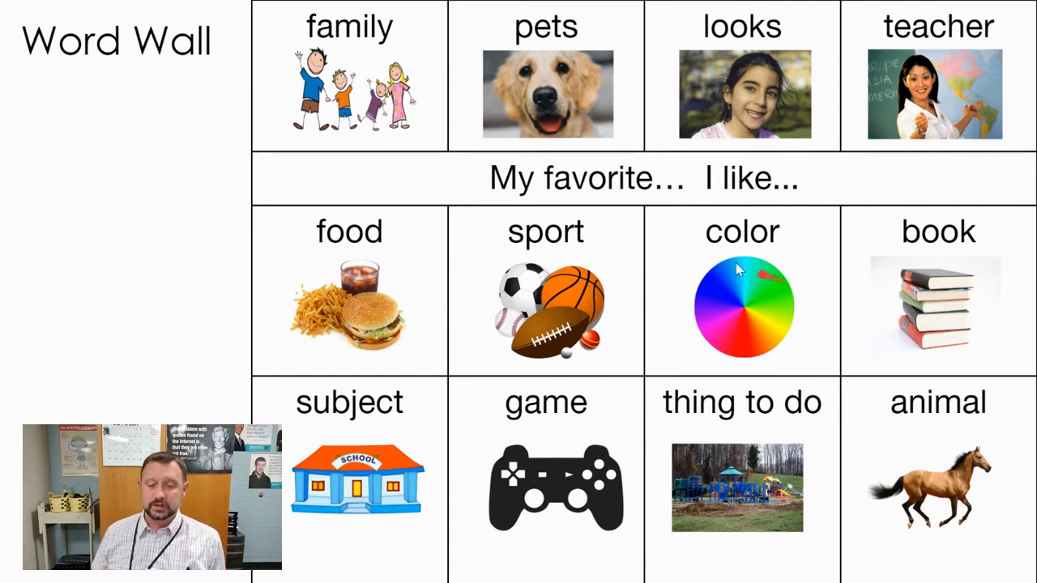
{"action": "mouse_move", "coordinate": [770, 269]}
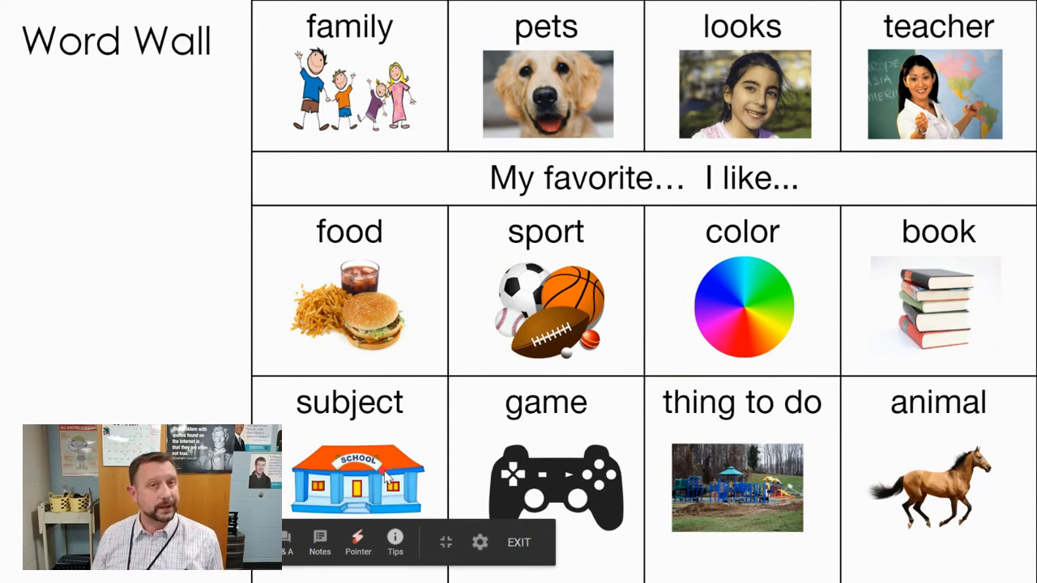
{"action": "mouse_move", "coordinate": [567, 464]}
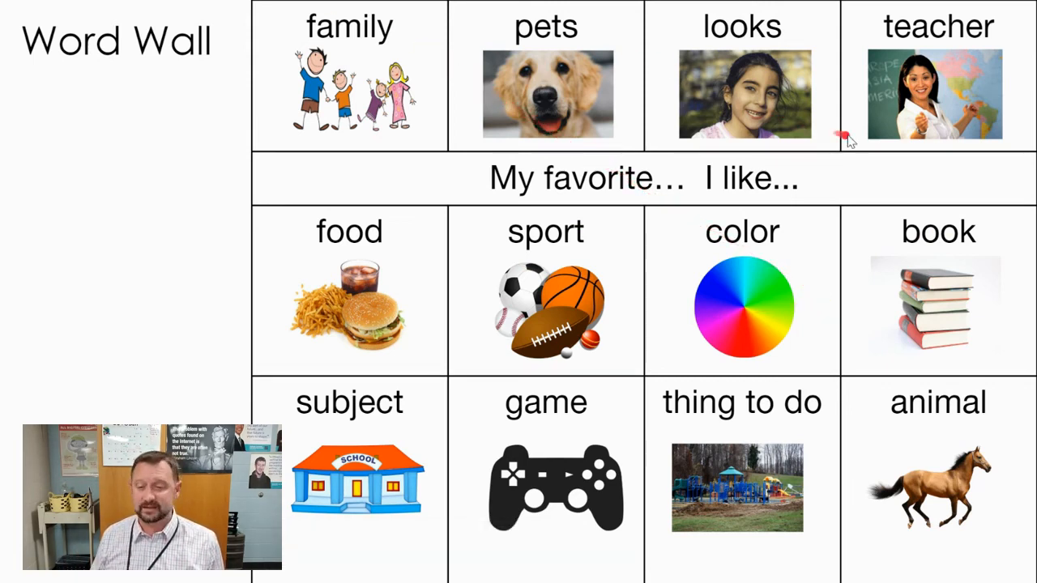
{"action": "mouse_move", "coordinate": [798, 324]}
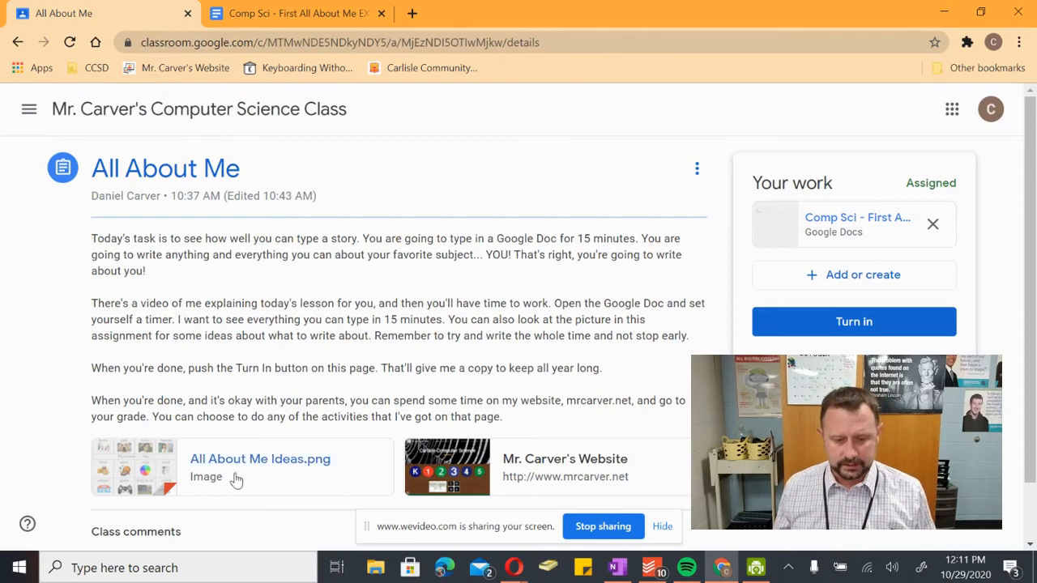
Switch back to the Comp Sci - First All About Me document tab
{"action": "left_click", "coordinate": [259, 459]}
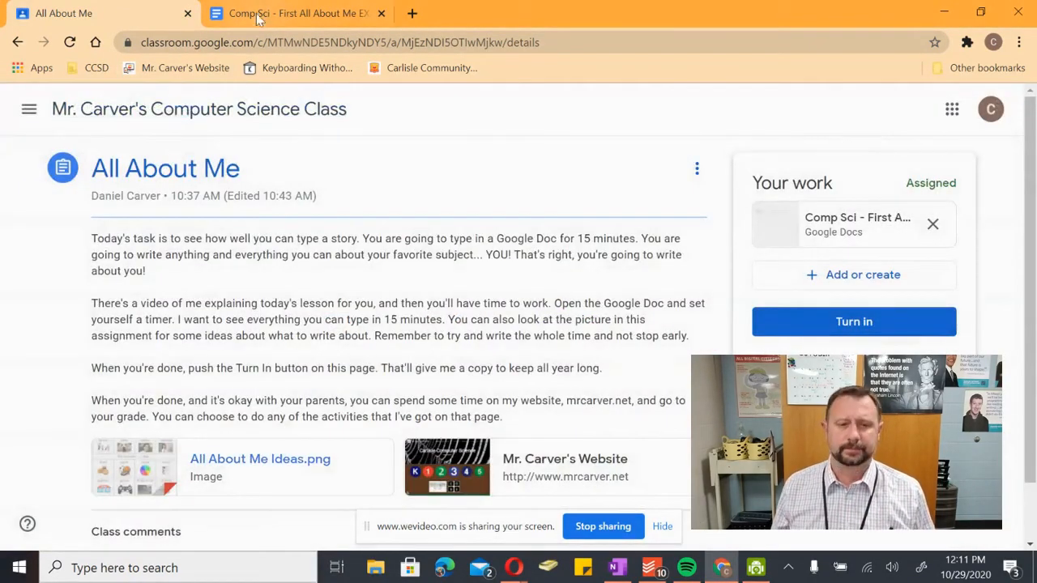
{"action": "left_click", "coordinate": [298, 13]}
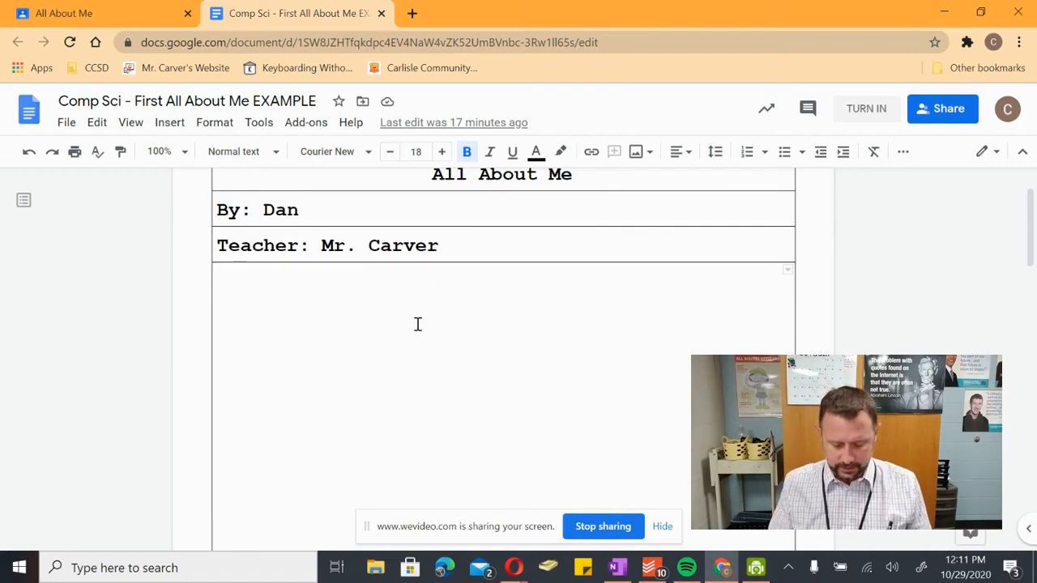
Write 'I like the color red. I like to read books about computer science.'
{"action": "type", "text": "I like the color re"}
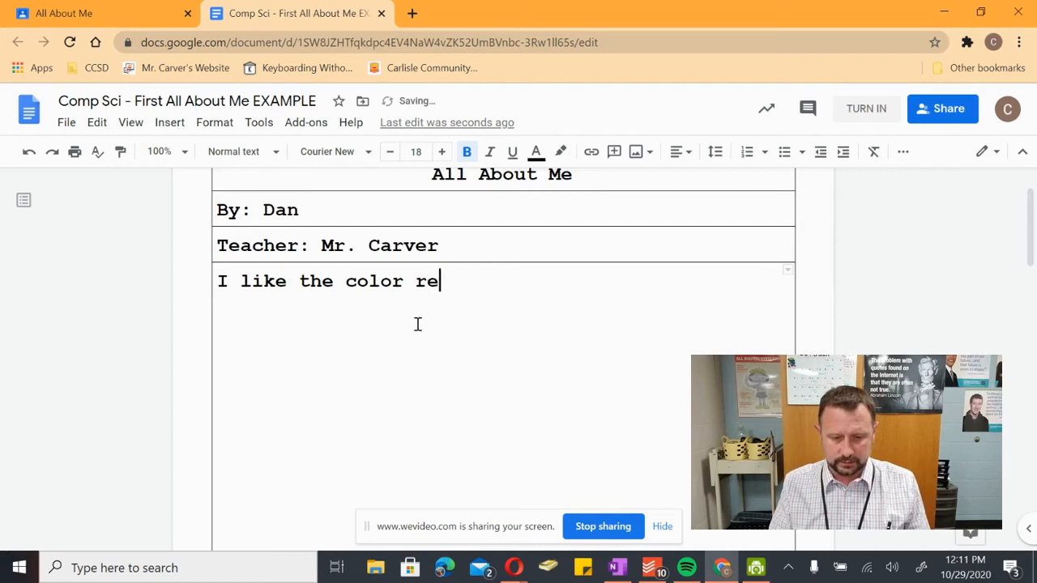
{"action": "type", "text": "d. I like"}
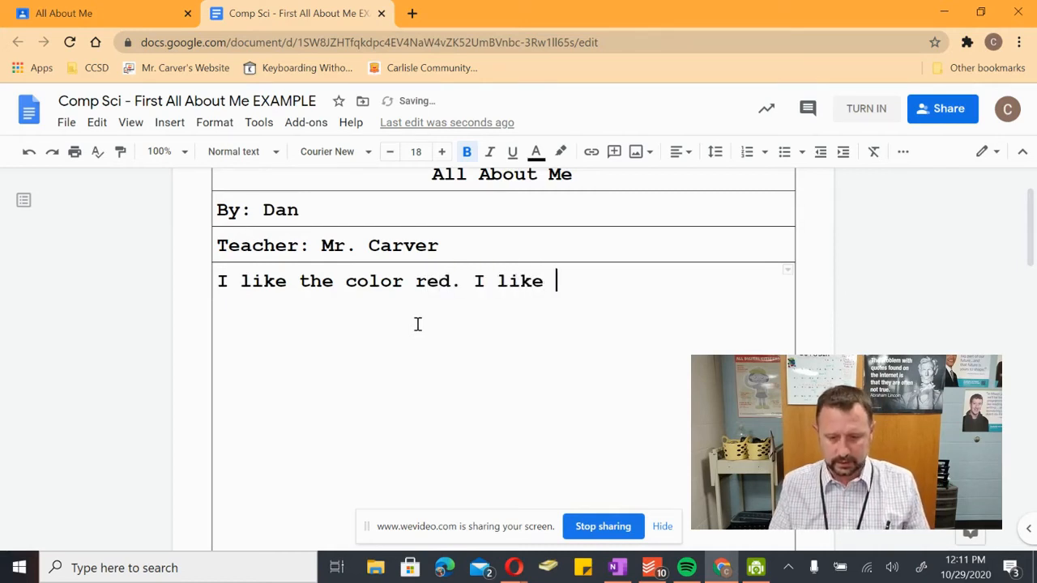
{"action": "type", "text": "to rea"}
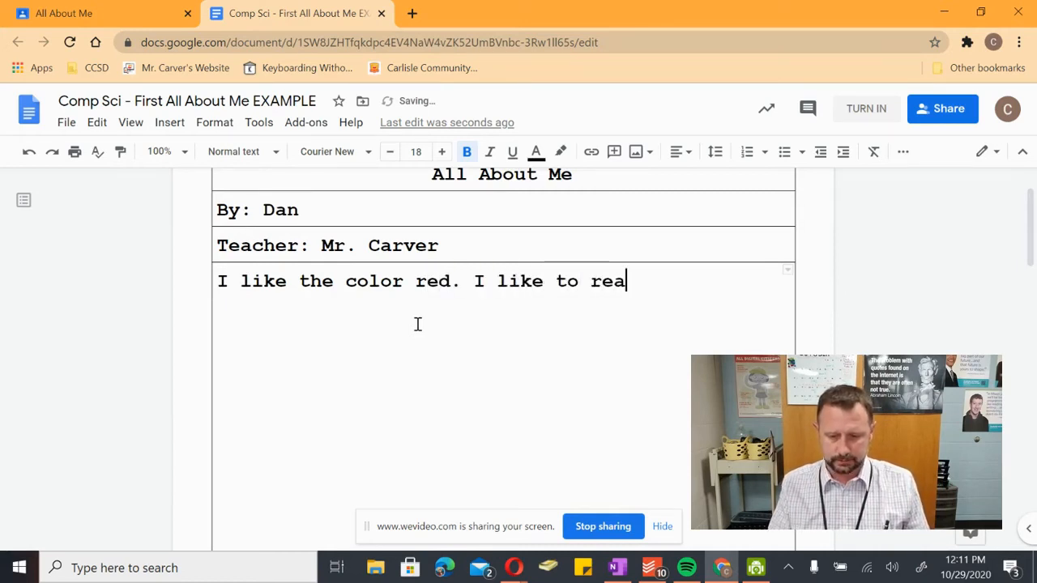
{"action": "type", "text": "d books about"}
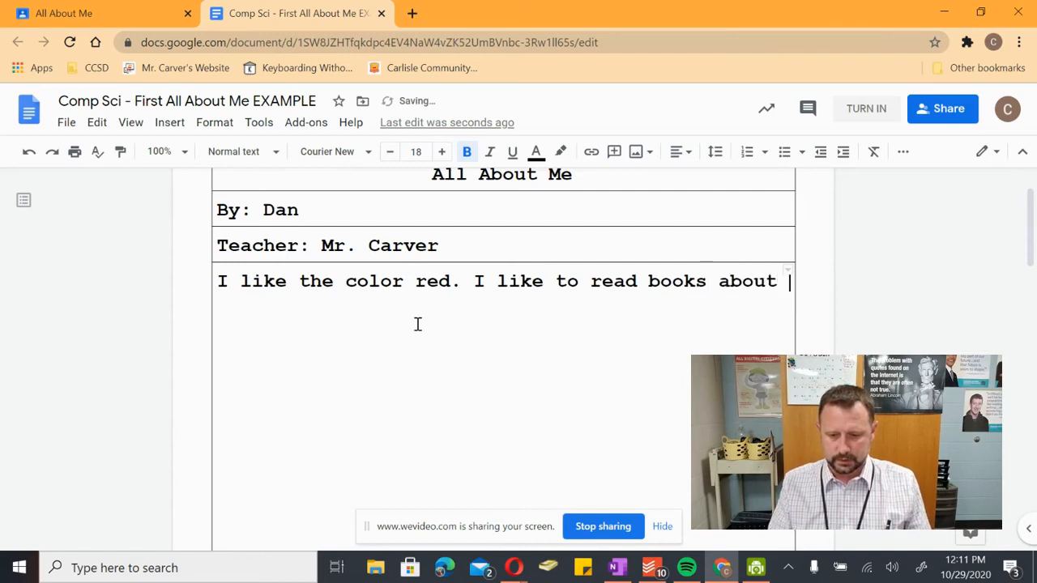
{"action": "type", "text": "computer science"}
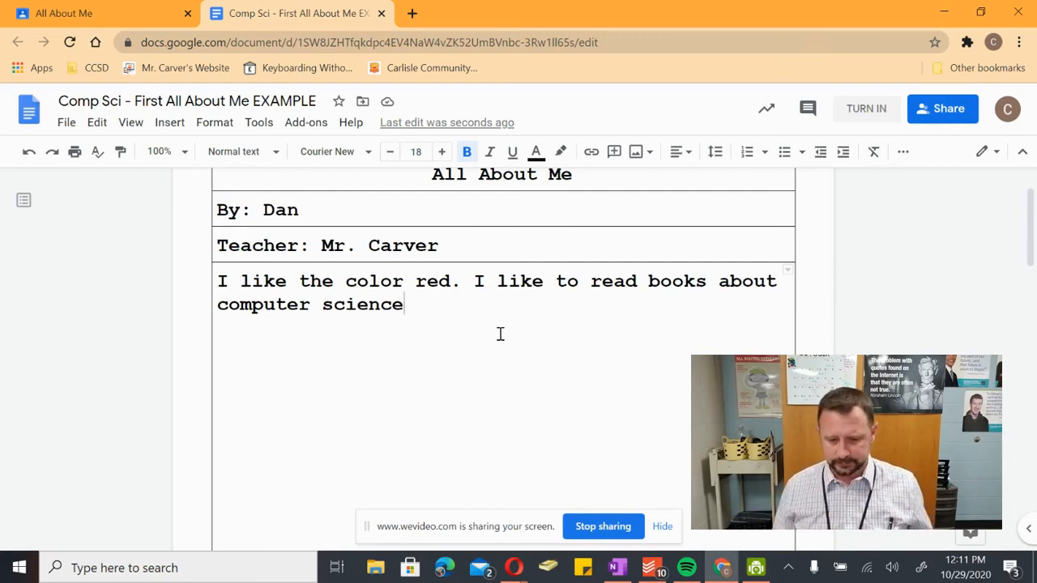
{"action": "type", "text": "."}
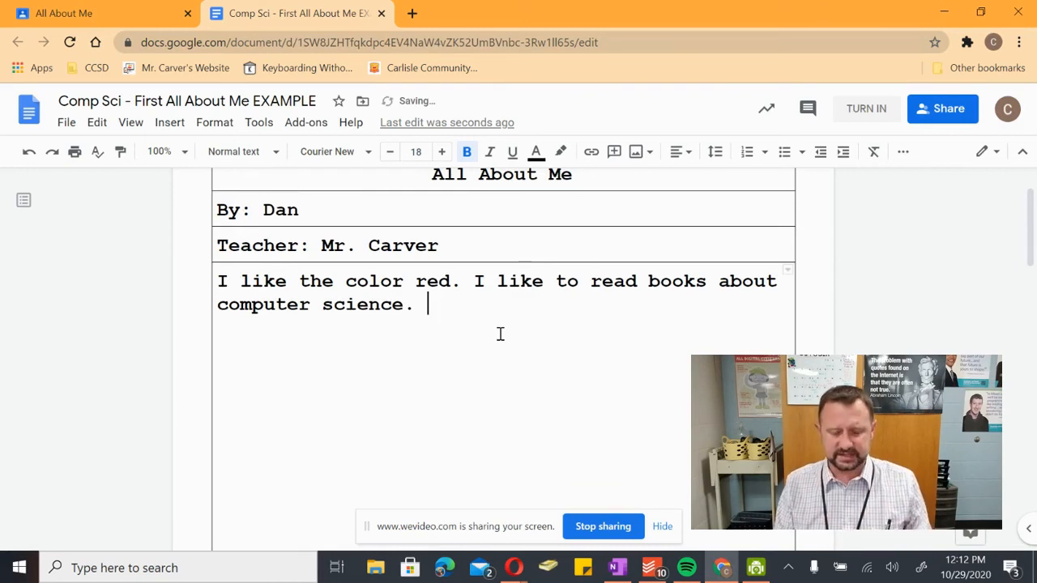
Start a spaghetti sentence, erase the misspelling, and write 'I like steak.' instead
{"action": "type", "text": "I like spa"}
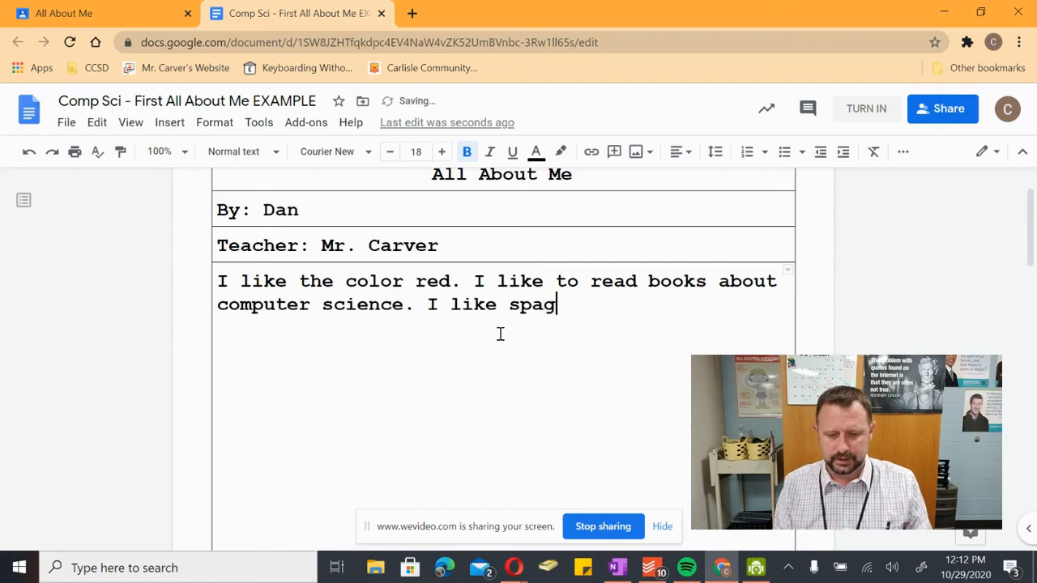
{"action": "type", "text": "ge"}
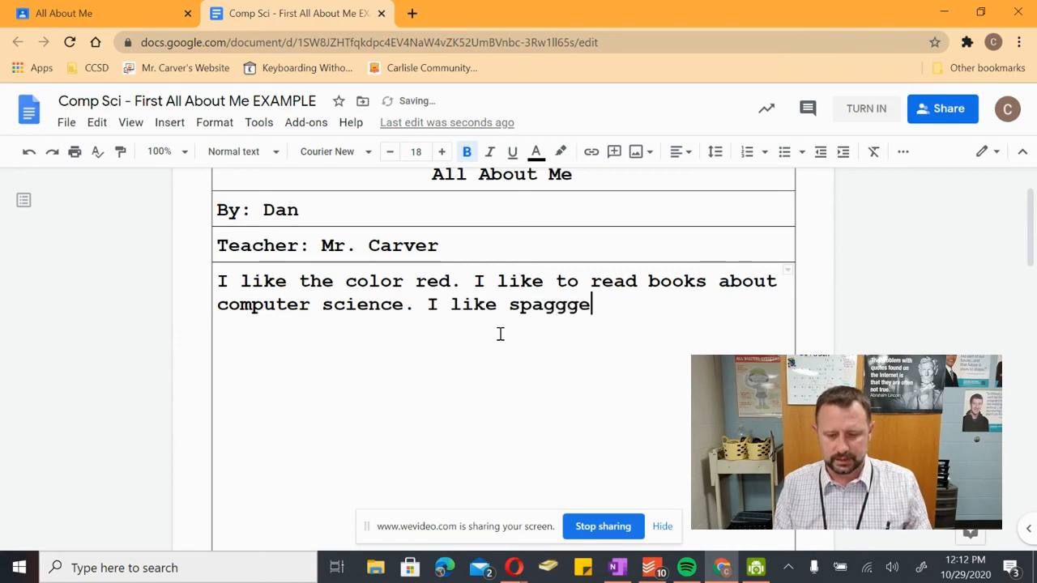
{"action": "type", "text": "ti"}
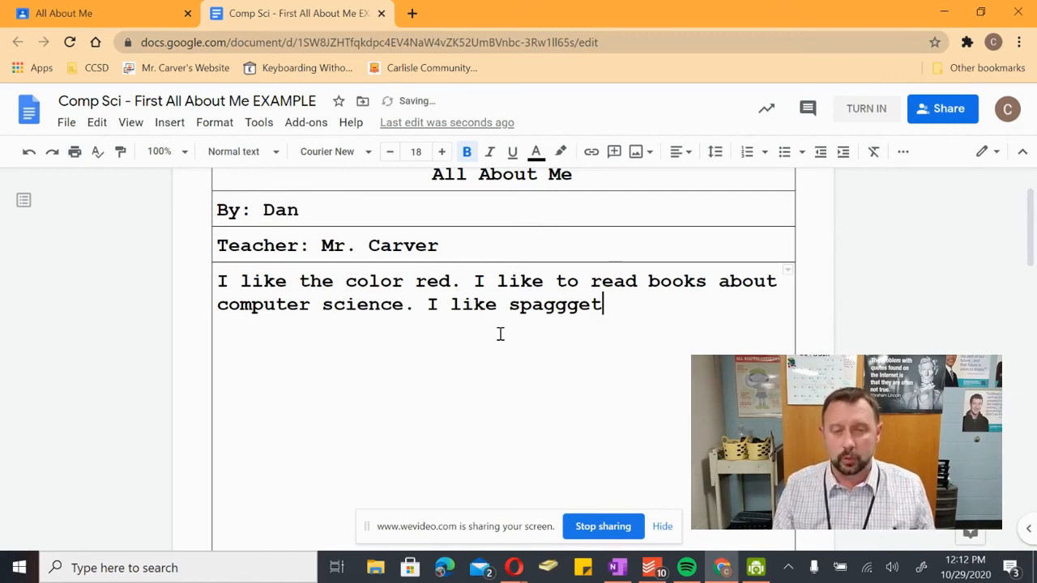
{"action": "key", "text": "BackSpace"}
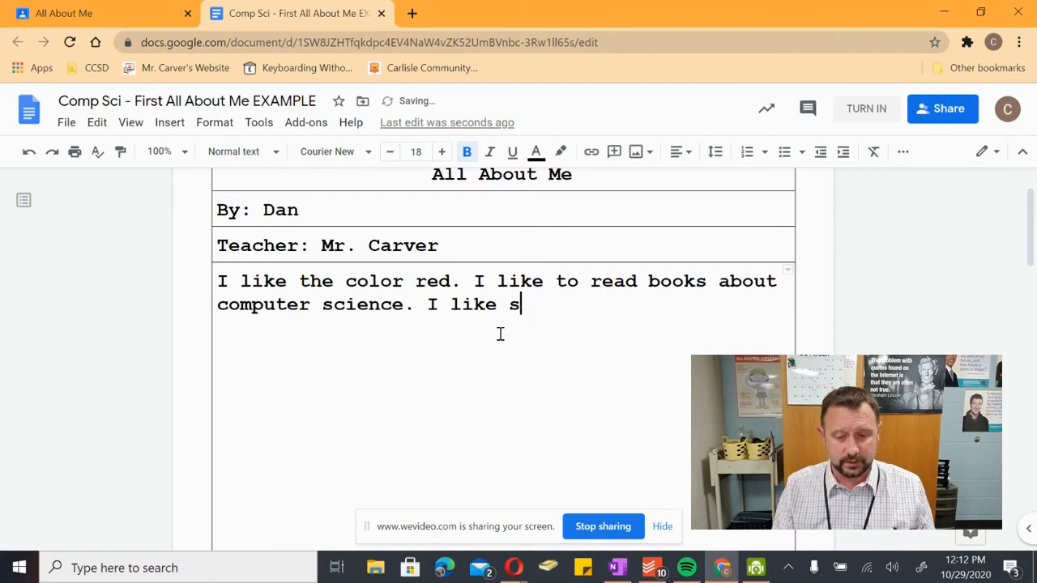
{"action": "key", "text": "Backspace"}
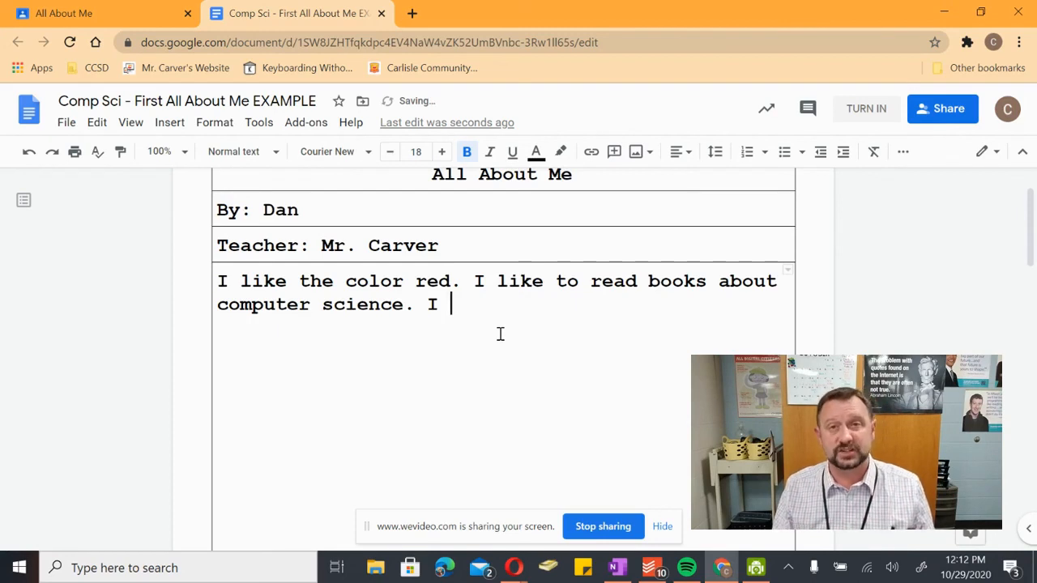
{"action": "type", "text": "like"}
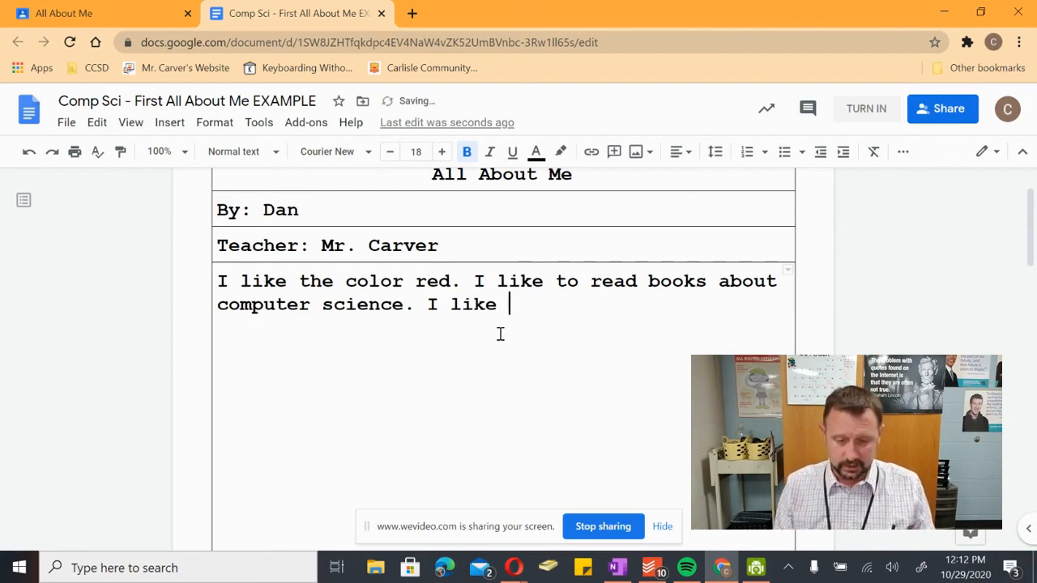
{"action": "type", "text": "steak."}
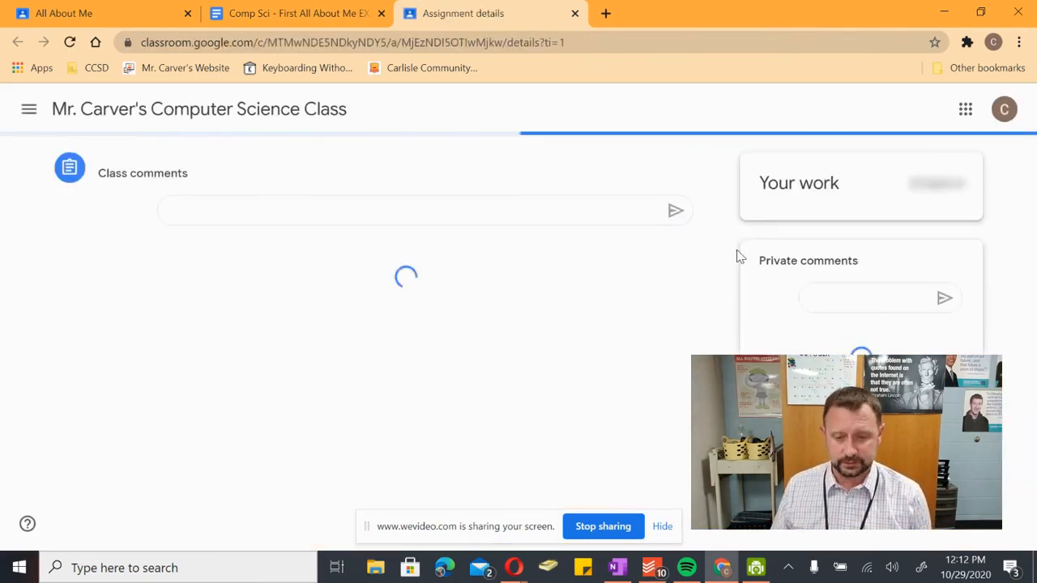
Turn in the All About Me assignment and confirm the submission
{"action": "left_click", "coordinate": [854, 321]}
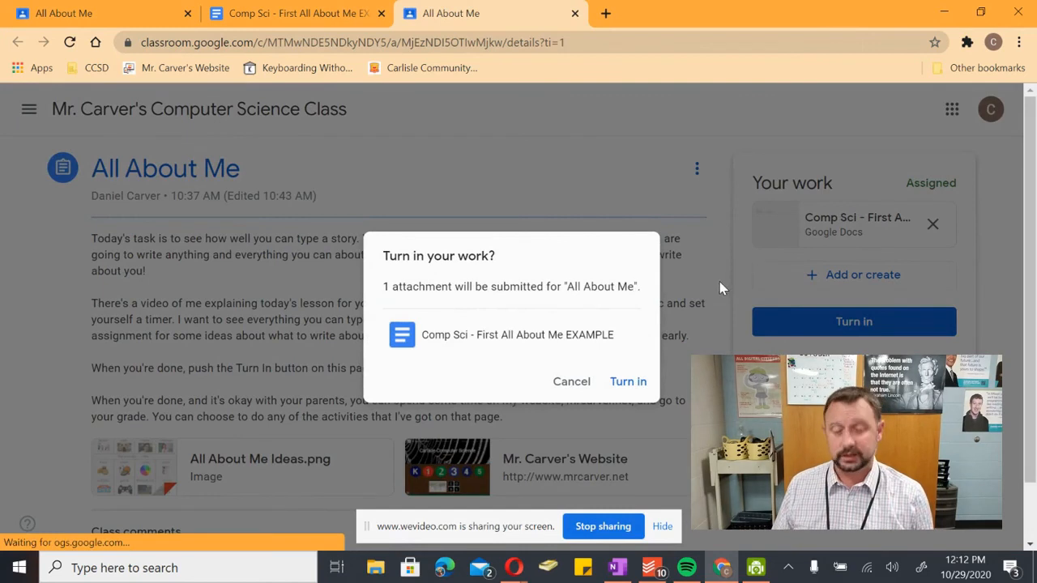
{"action": "left_click", "coordinate": [629, 383]}
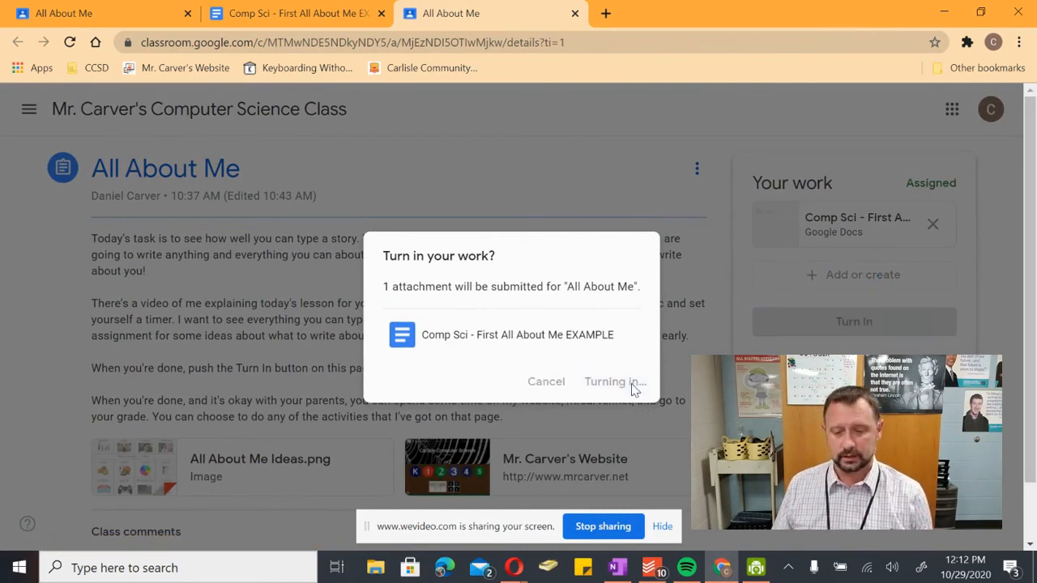
{"action": "left_click", "coordinate": [609, 382]}
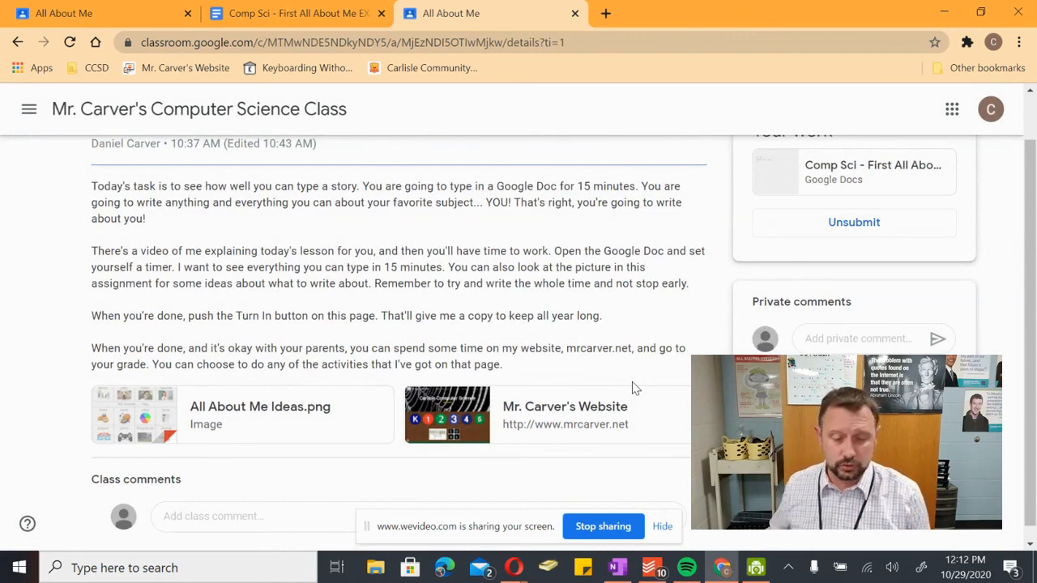
{"action": "mouse_move", "coordinate": [559, 415]}
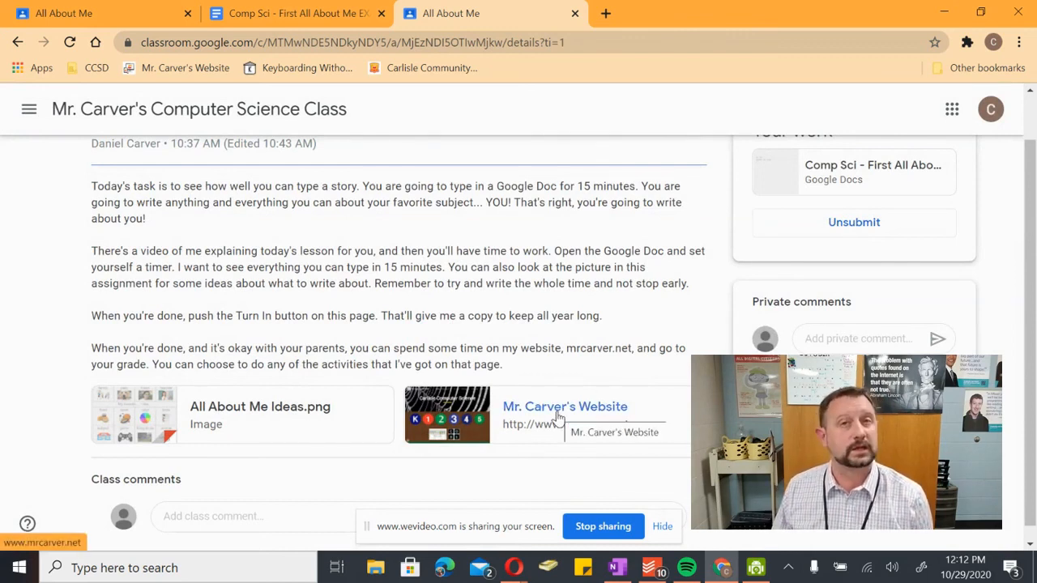